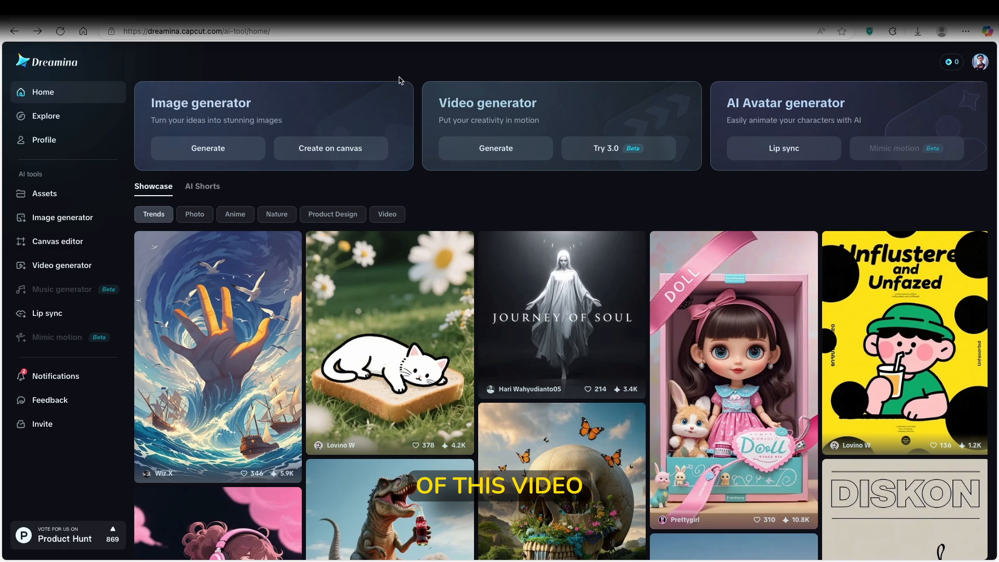
pyautogui.moveTo(421, 65)
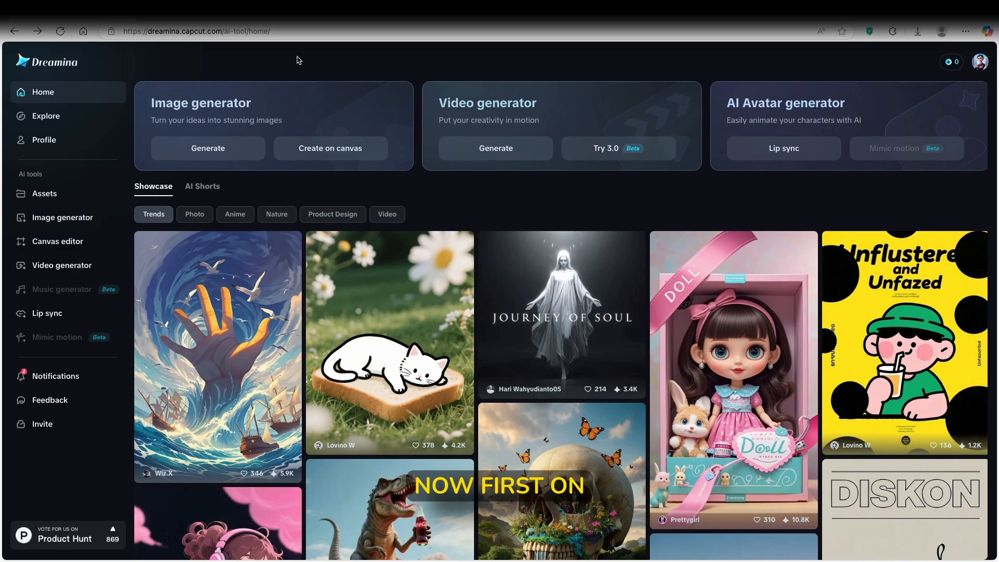
pyautogui.moveTo(280, 93)
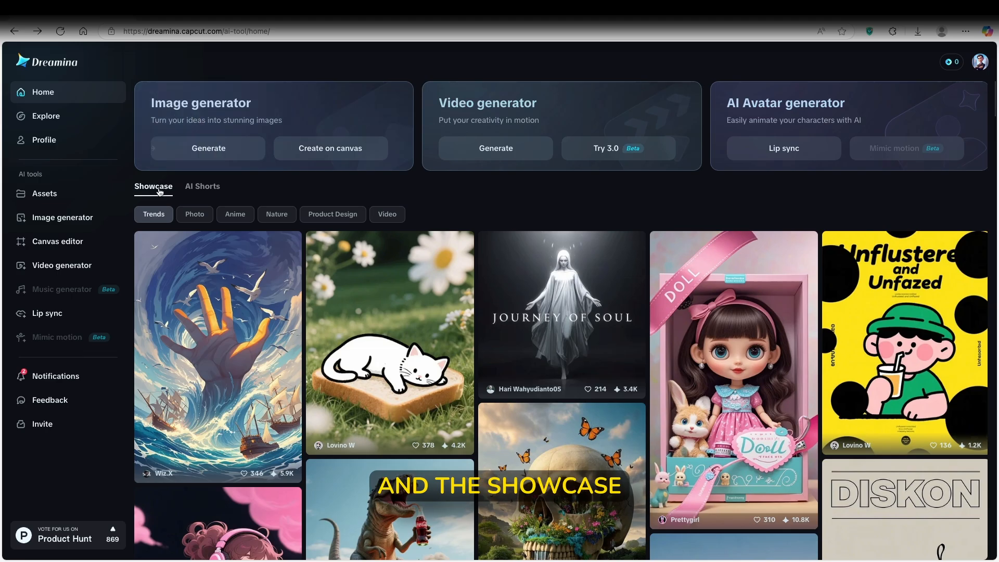
# Scroll the showcase feed and view the sequined dress image's details and prompt.
pyautogui.scroll(-3)
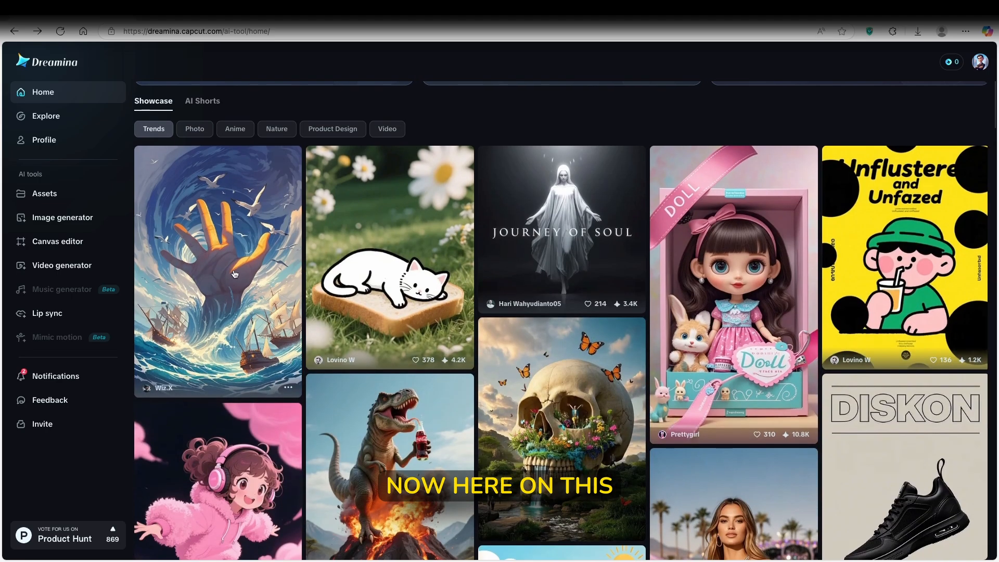
pyautogui.scroll(-3)
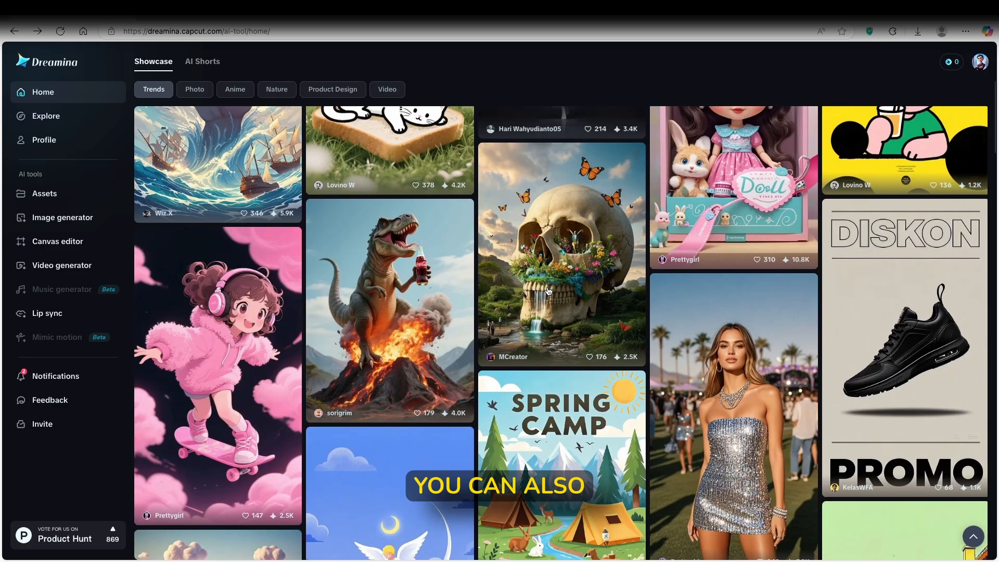
pyautogui.scroll(-3)
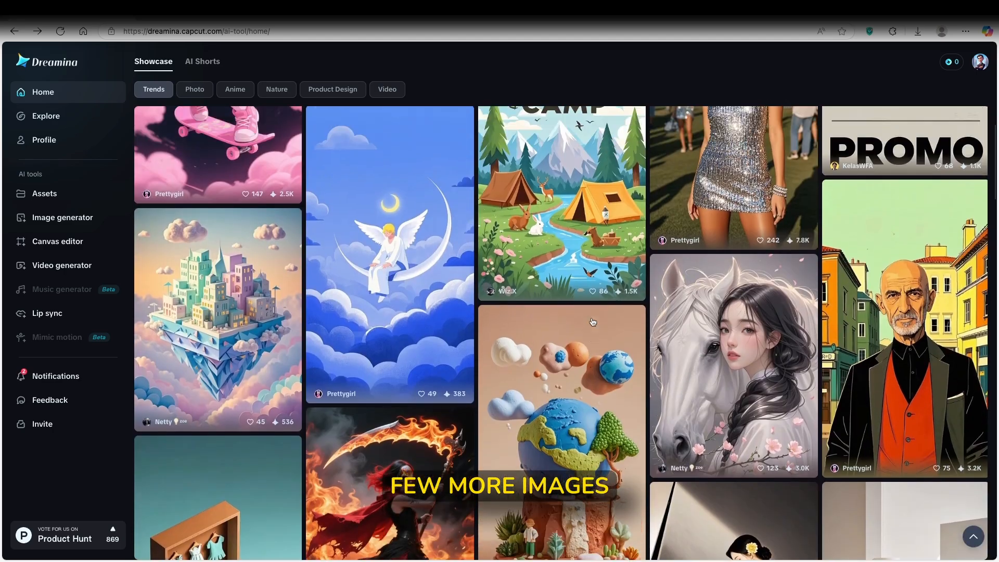
pyautogui.click(734, 167)
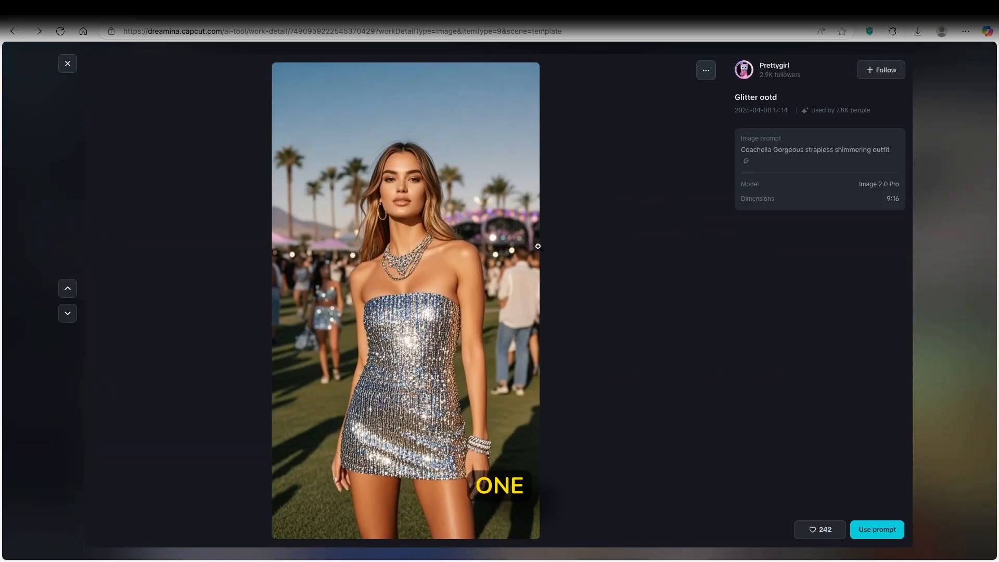
pyautogui.doubleClick(815, 149)
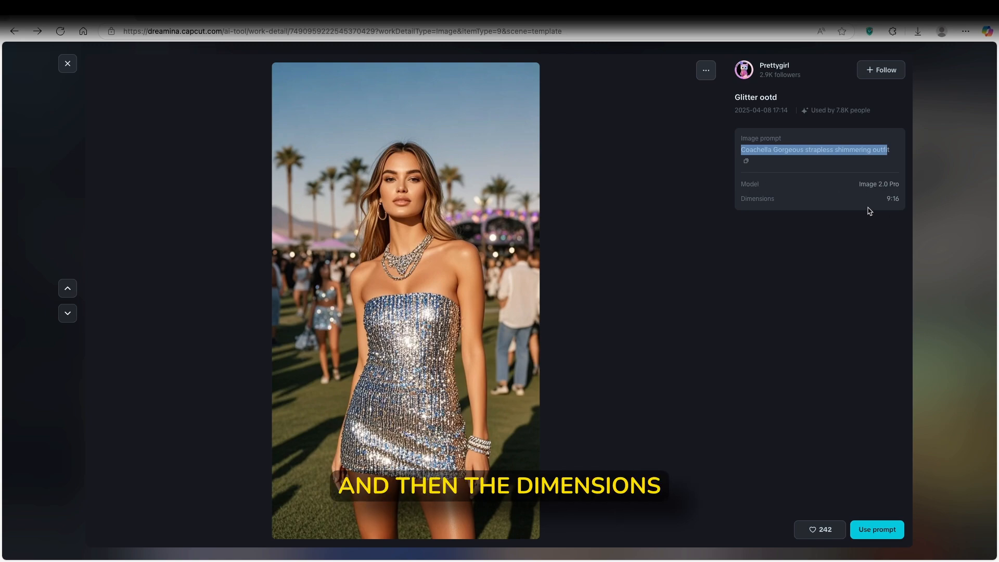
pyautogui.click(68, 63)
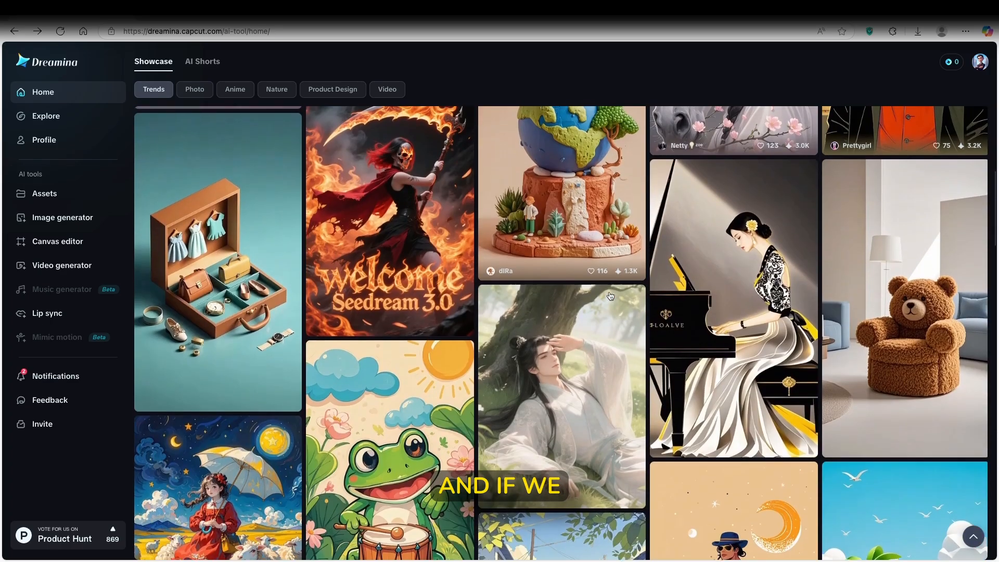
# Filter the showcase by Product Design and Video, view the vintage car video, then open AI Shorts.
pyautogui.scroll(-3)
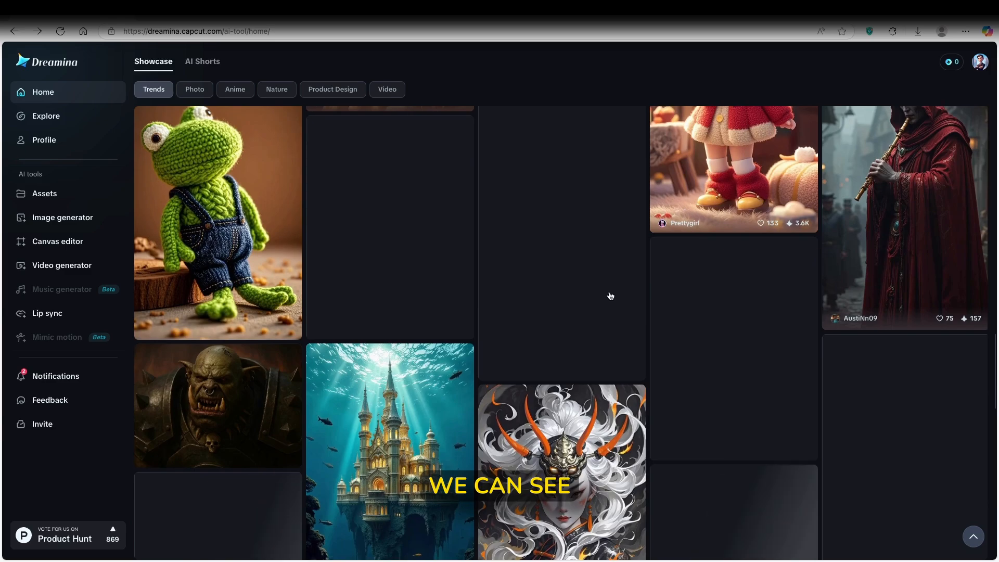
pyautogui.scroll(-3)
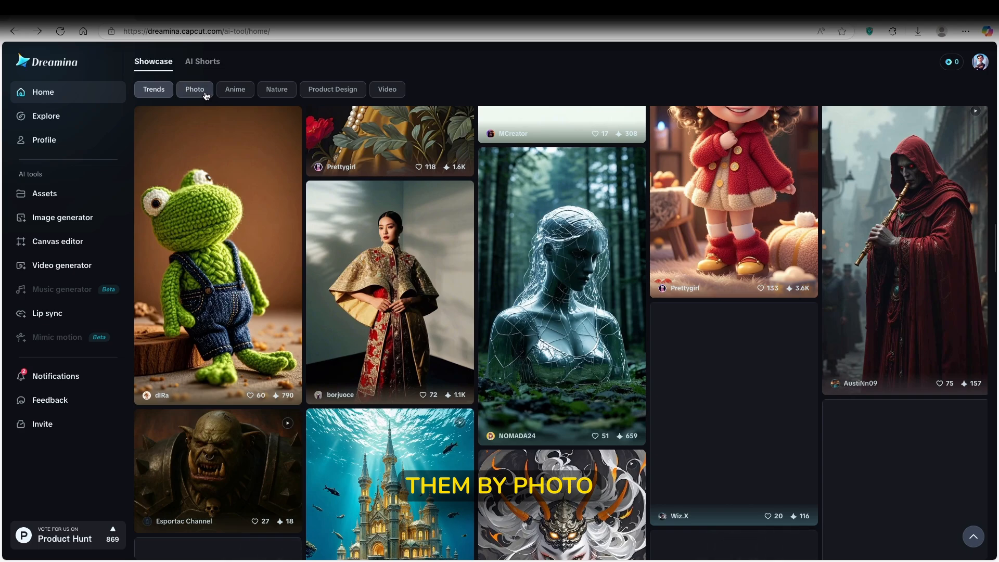
pyautogui.click(332, 89)
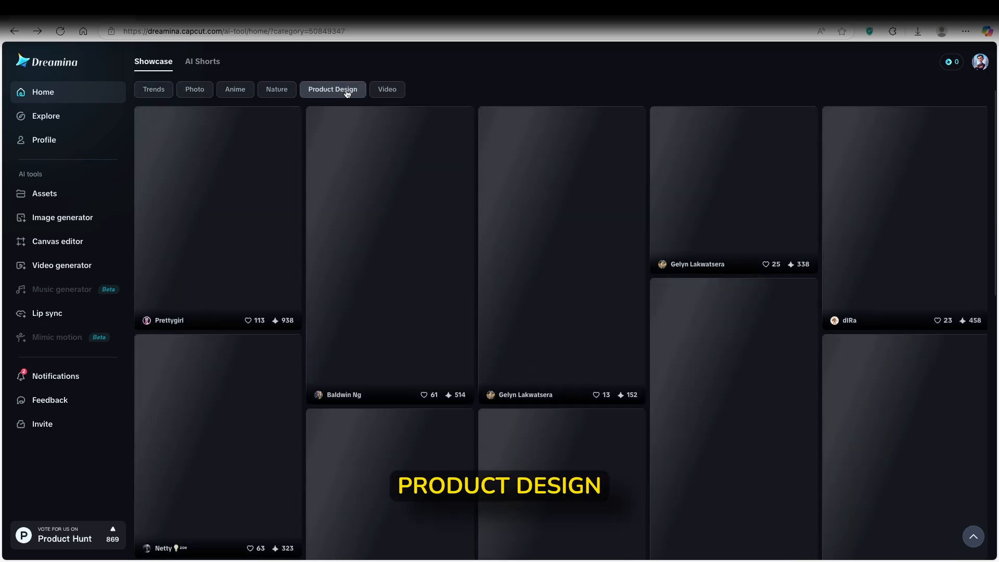
pyautogui.click(387, 89)
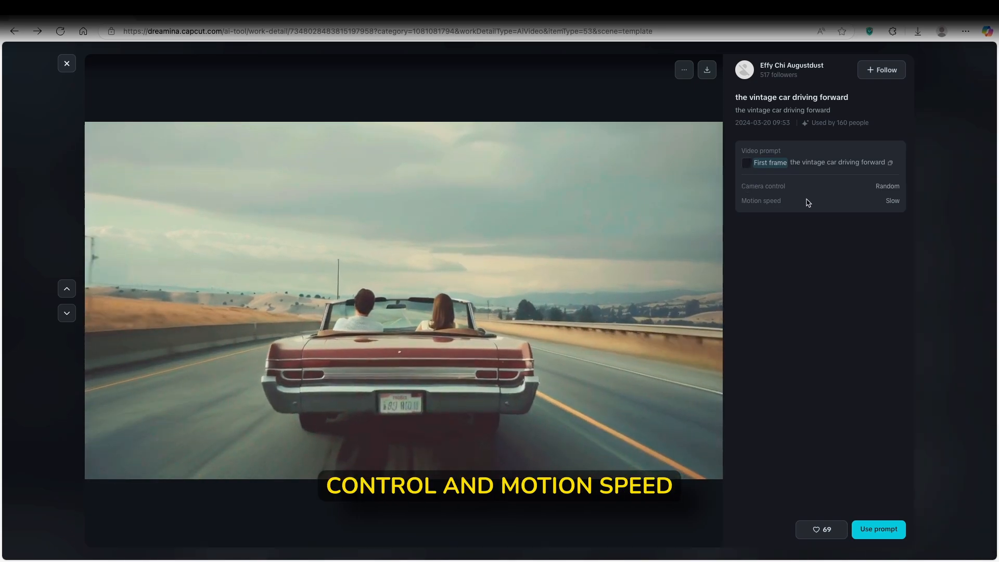
pyautogui.click(403, 297)
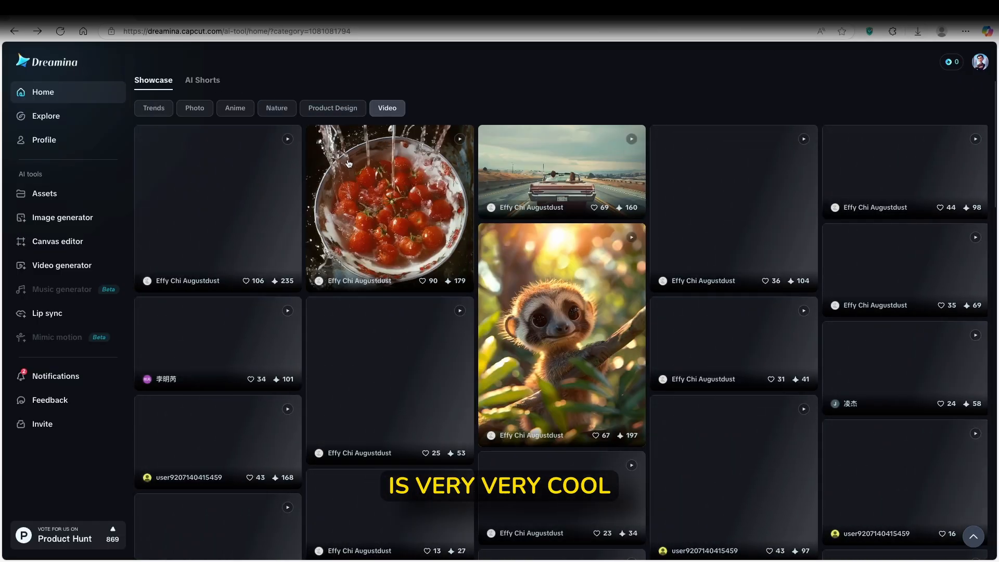
pyautogui.click(203, 80)
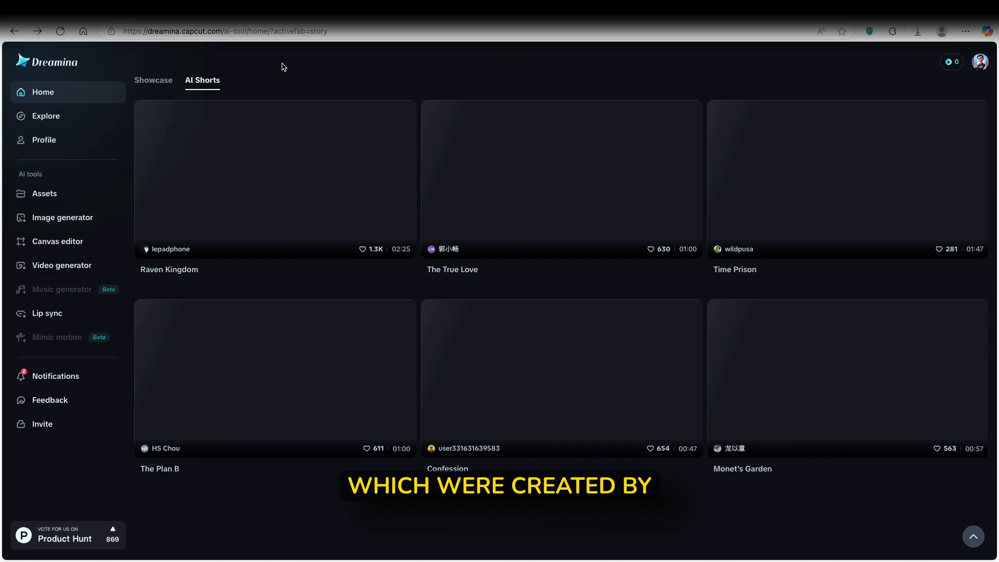
pyautogui.moveTo(272, 74)
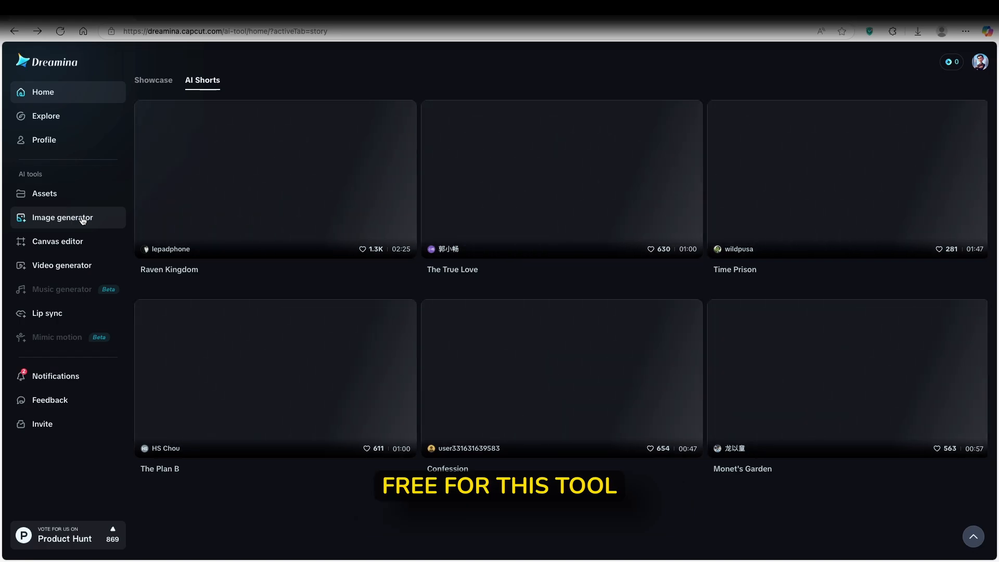
# Open Dreamina's image generator from the left sidebar.
pyautogui.click(62, 217)
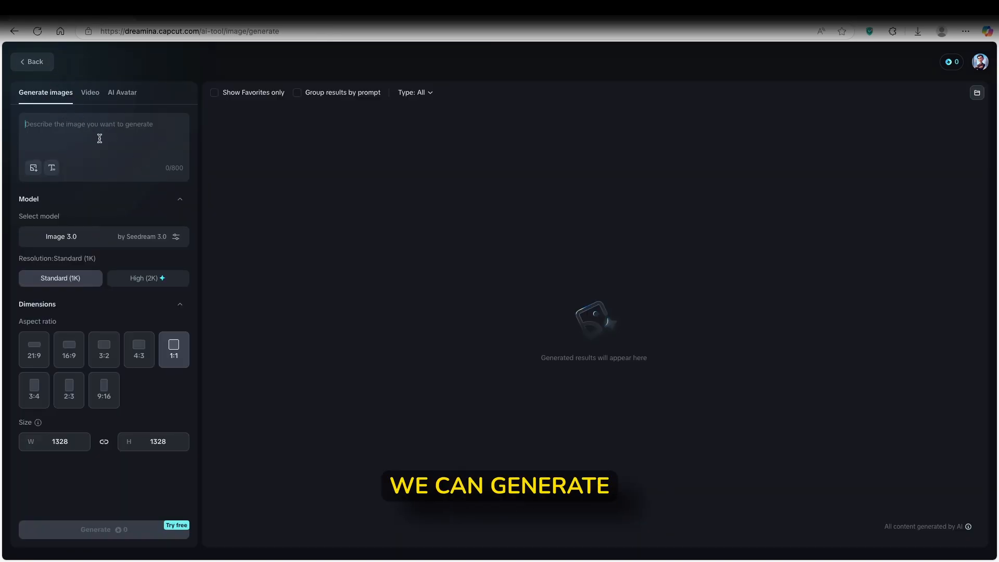
pyautogui.moveTo(51, 167)
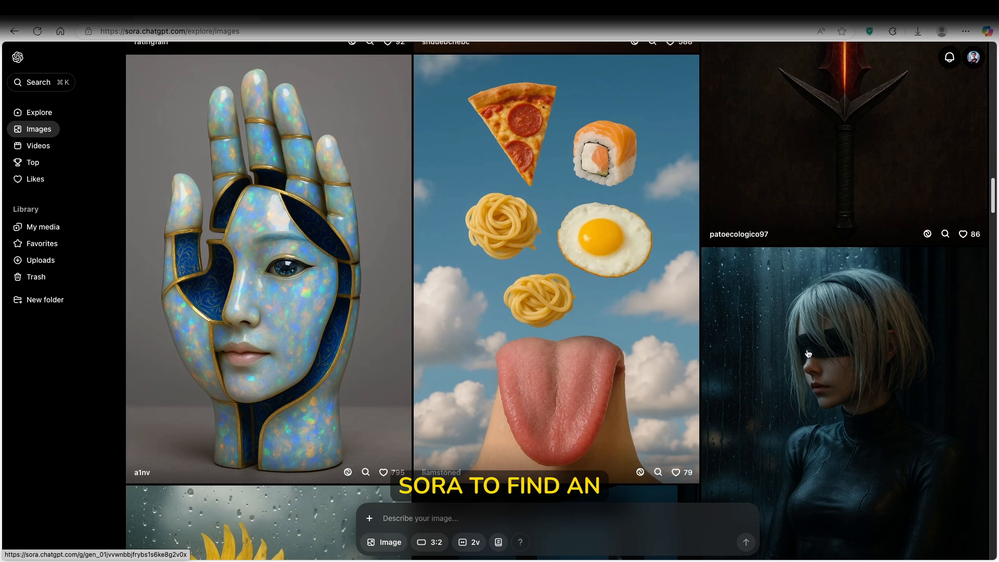
# Open the rain-soaked window portrait in Sora's feed and read its prompt.
pyautogui.click(808, 354)
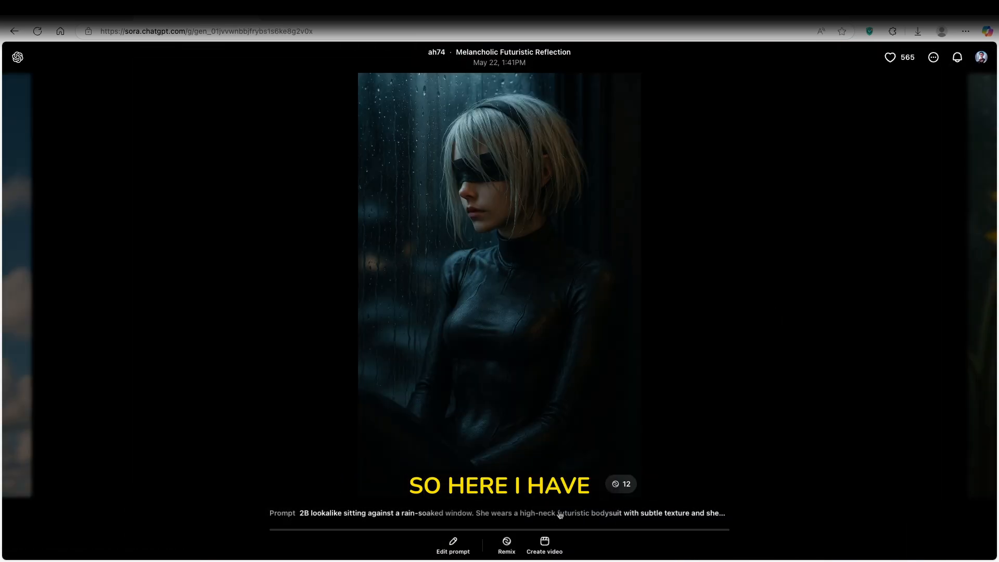
pyautogui.click(454, 543)
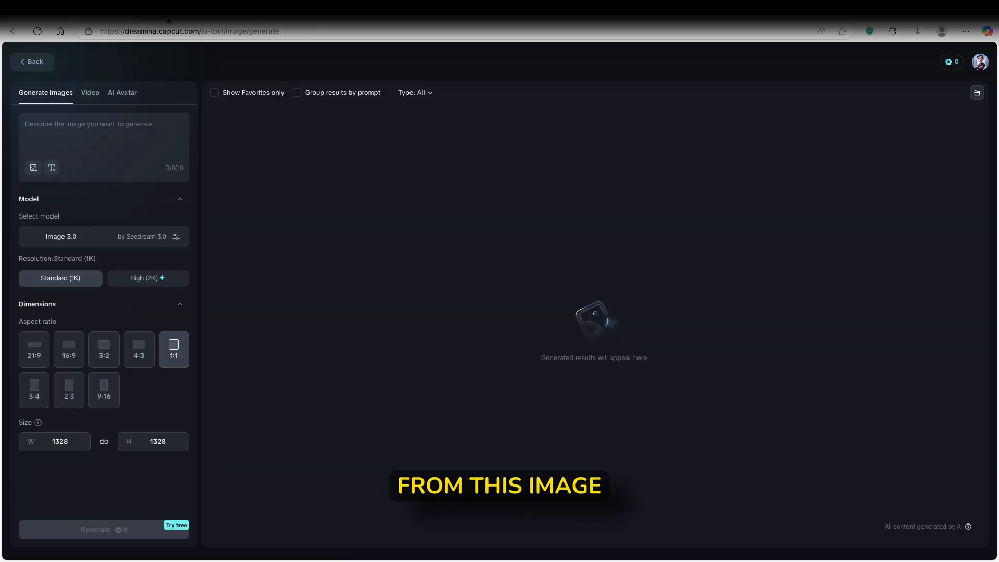
# Paste the 2B lookalike rain-window prompt and keep Image 3.0 with High (2K) at 16:9.
pyautogui.write('2B lookalike sitting against a rain-soaked window. She wears a high-neck futuristic bodysuit with subtle texture and sheen. Her hair sticks slightly to her face, and water trails down the glass. The scene is rich with mood and emotion, creating a melancholic but beautiful portrait.')
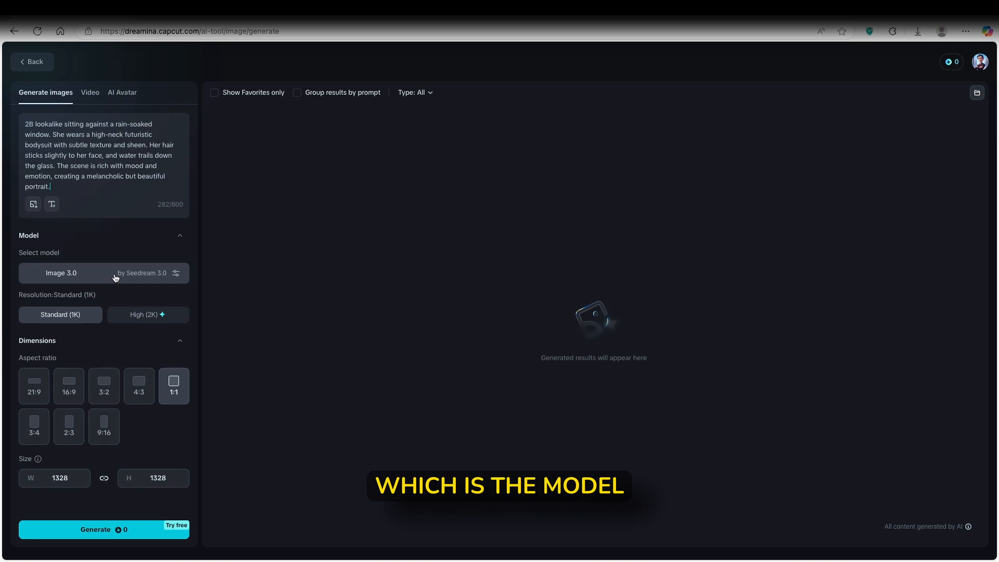
pyautogui.click(103, 274)
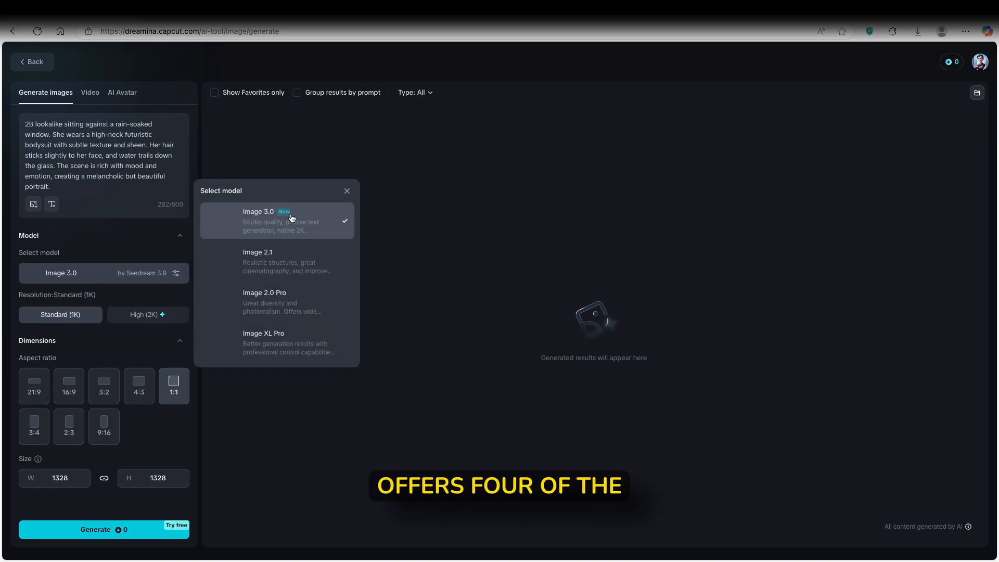
pyautogui.moveTo(310, 344)
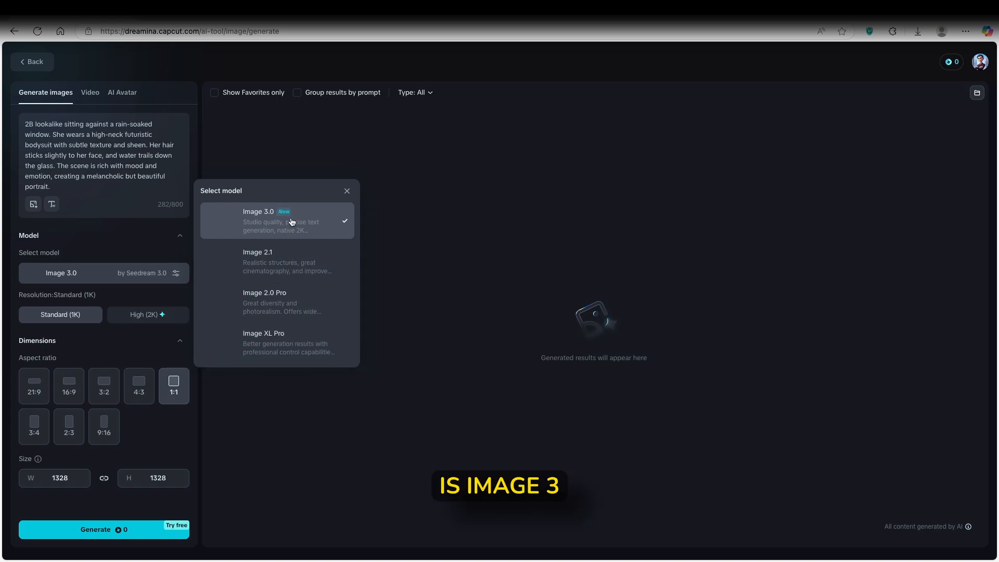
pyautogui.moveTo(294, 221)
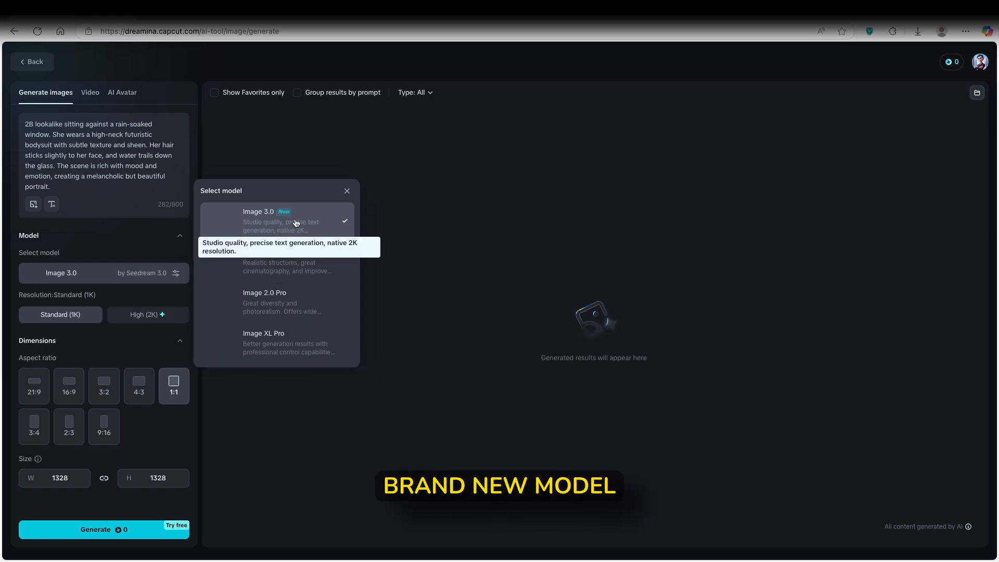
pyautogui.click(347, 191)
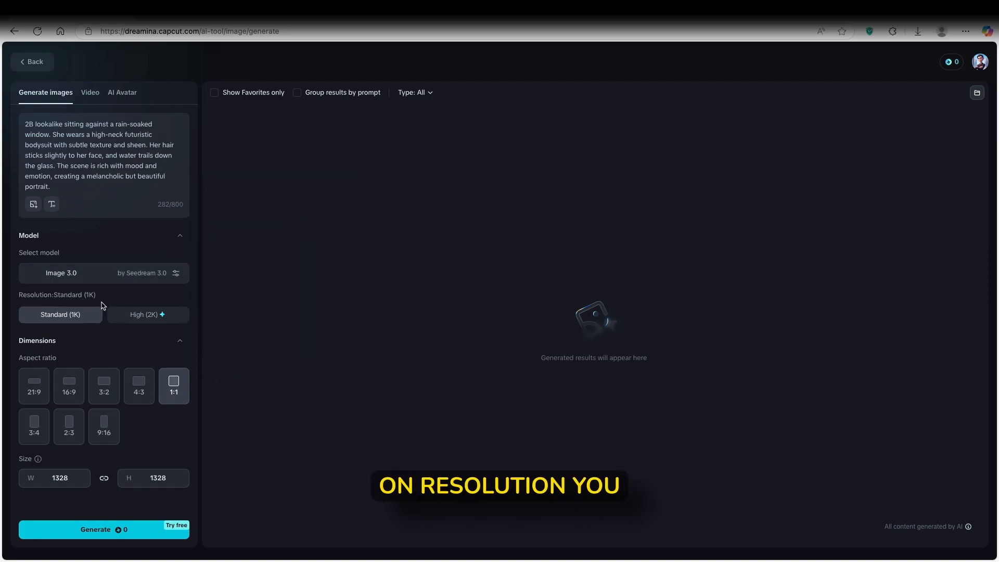
pyautogui.click(148, 315)
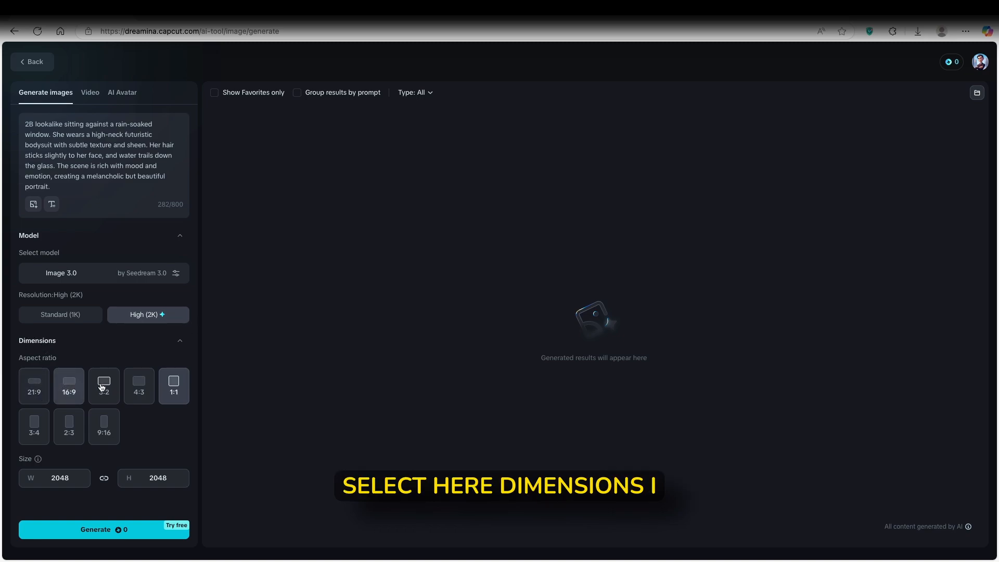
pyautogui.click(69, 386)
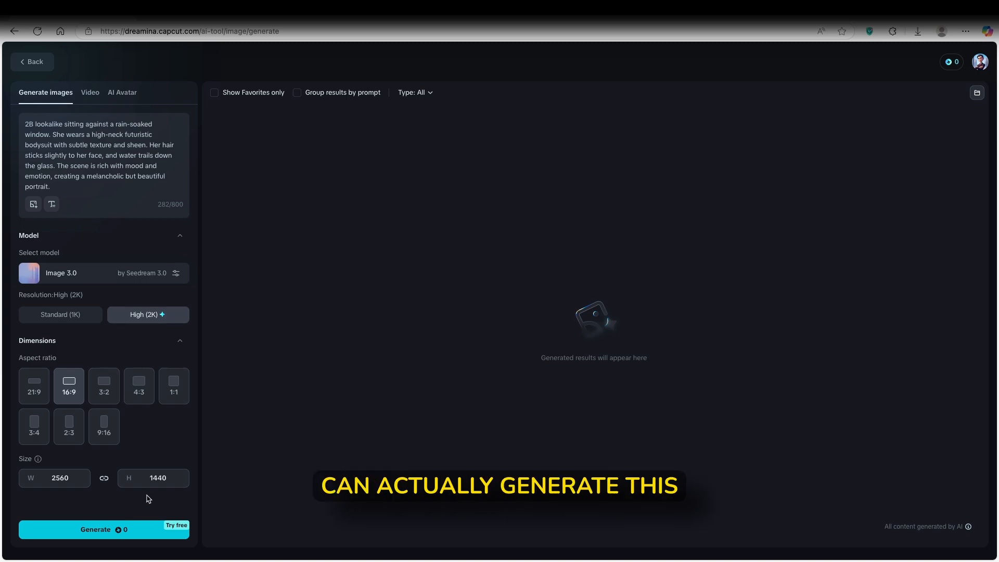
pyautogui.moveTo(154, 510)
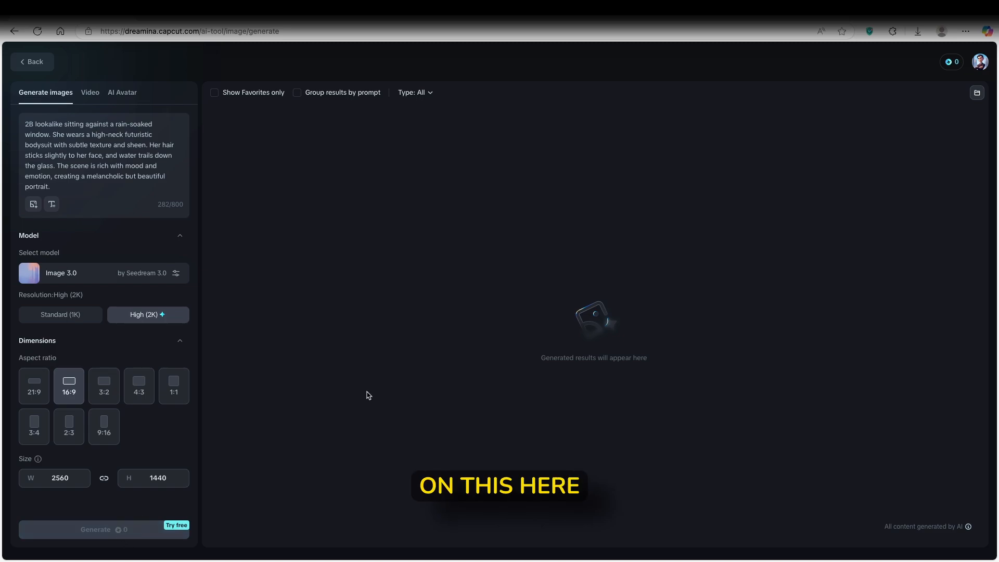
# Generate the four rain-window portraits and review images 1/4 through 4/4 in the preview.
pyautogui.click(104, 530)
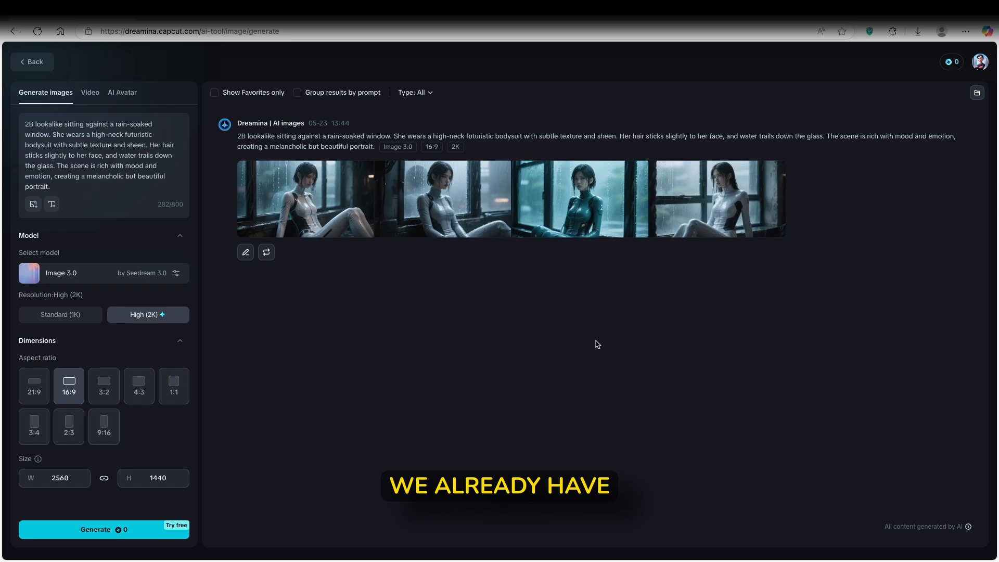
pyautogui.click(309, 199)
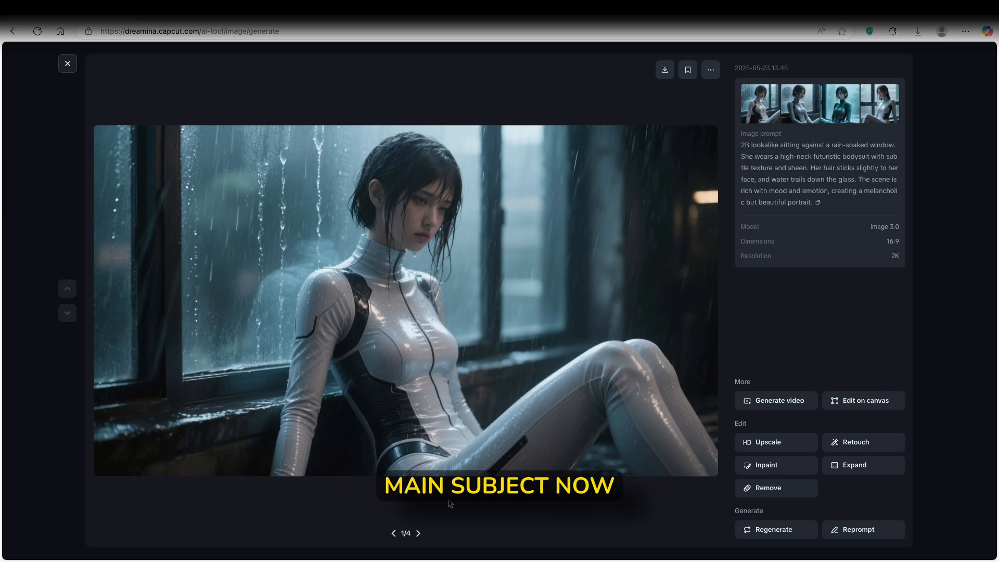
pyautogui.click(418, 548)
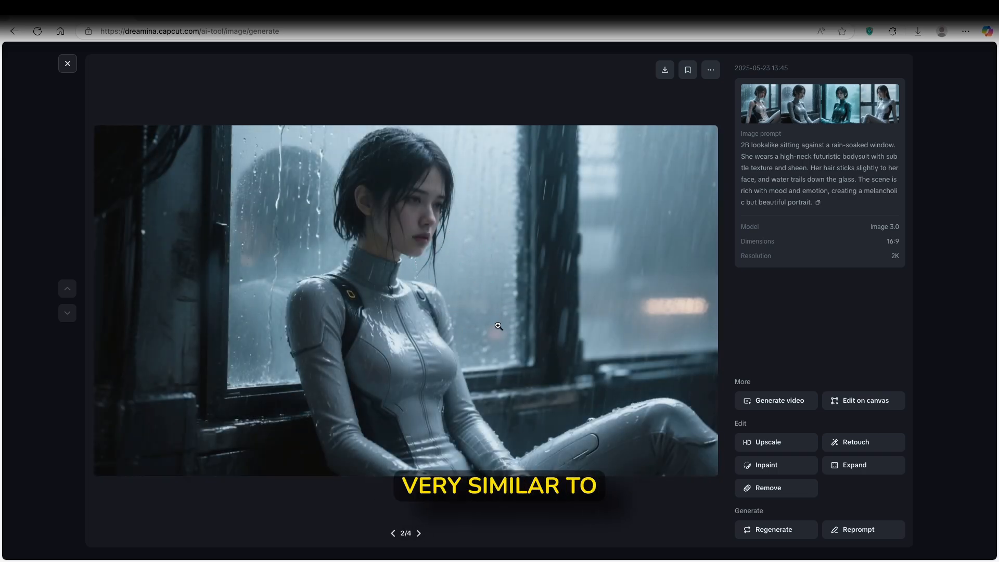
pyautogui.click(420, 547)
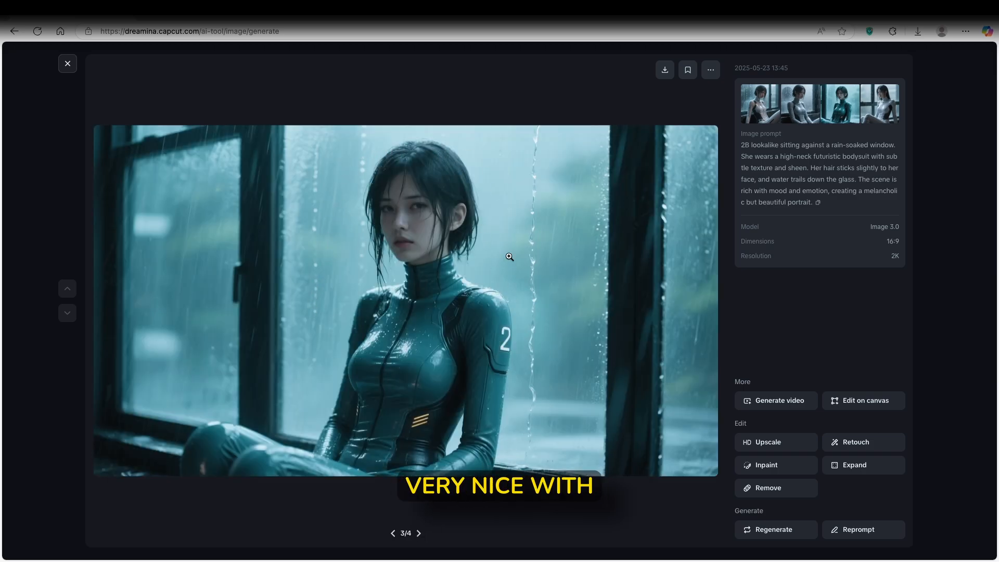
pyautogui.click(419, 548)
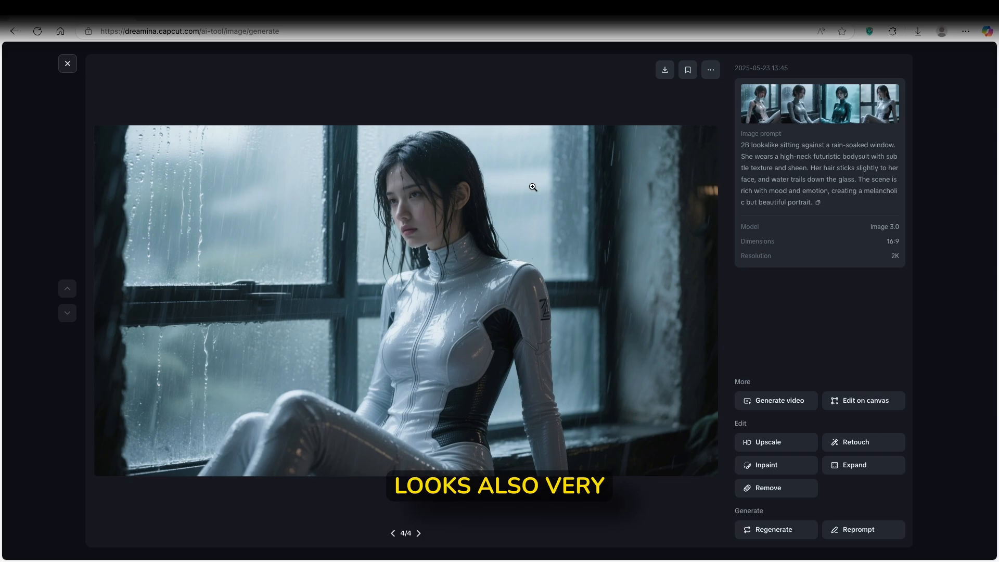
pyautogui.moveTo(490, 241)
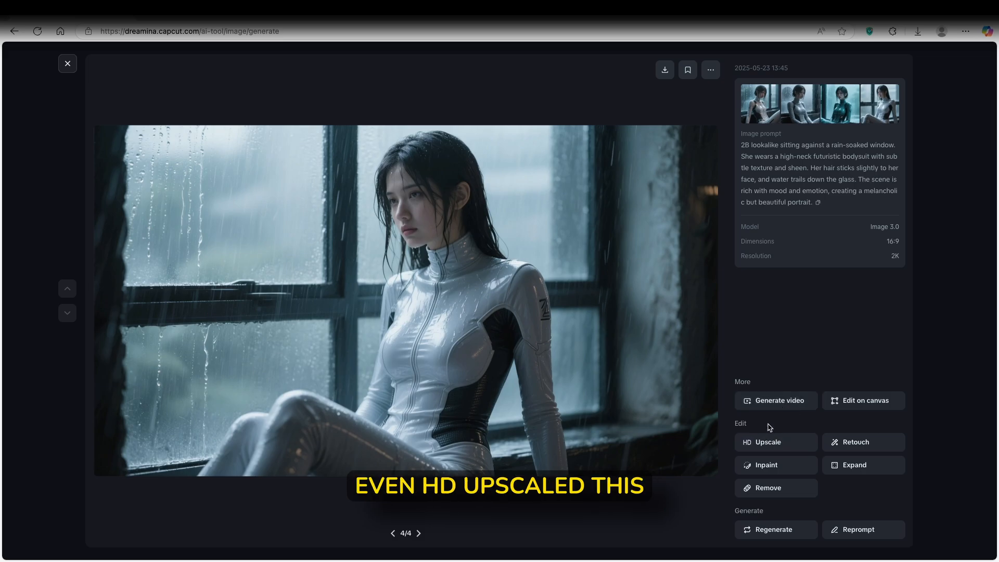
pyautogui.moveTo(851, 446)
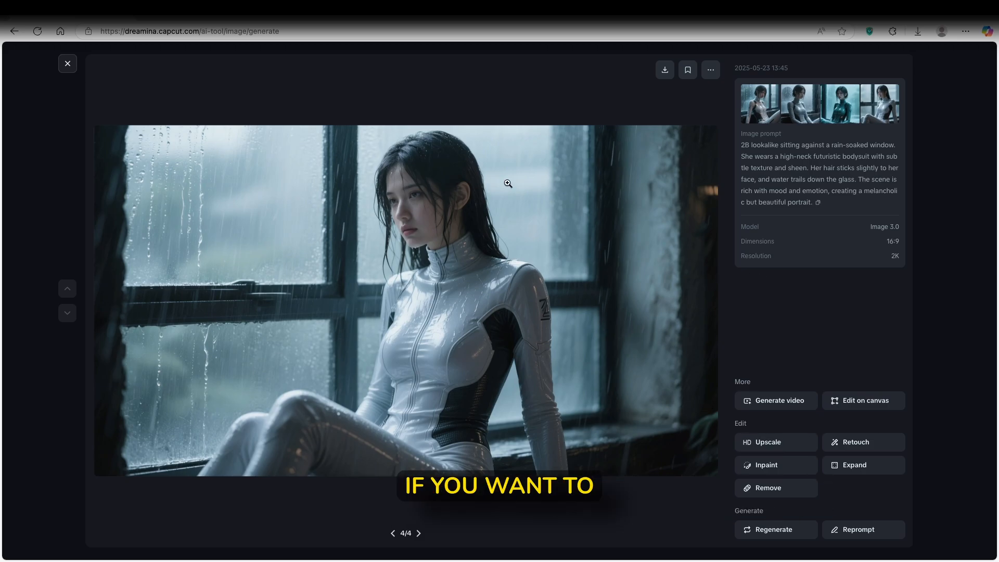
pyautogui.click(68, 63)
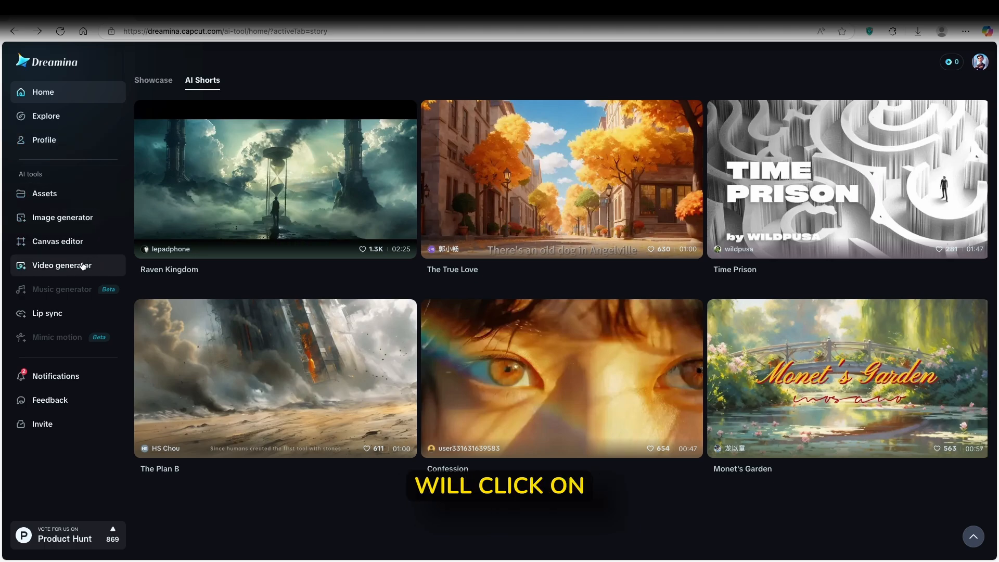
# In the video generator, download the first rain-window portrait and view Sora's original prompt.
pyautogui.click(61, 265)
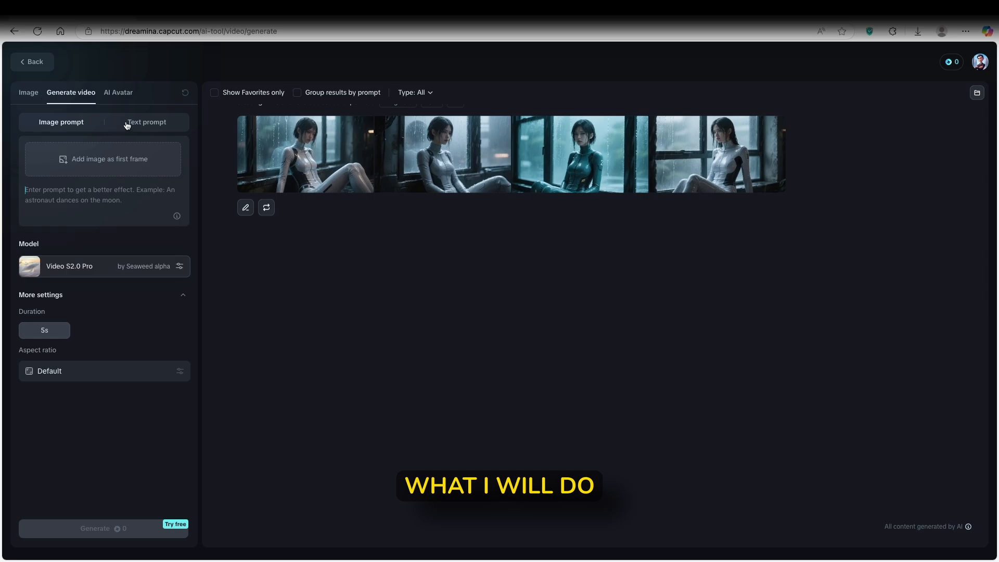
pyautogui.click(306, 155)
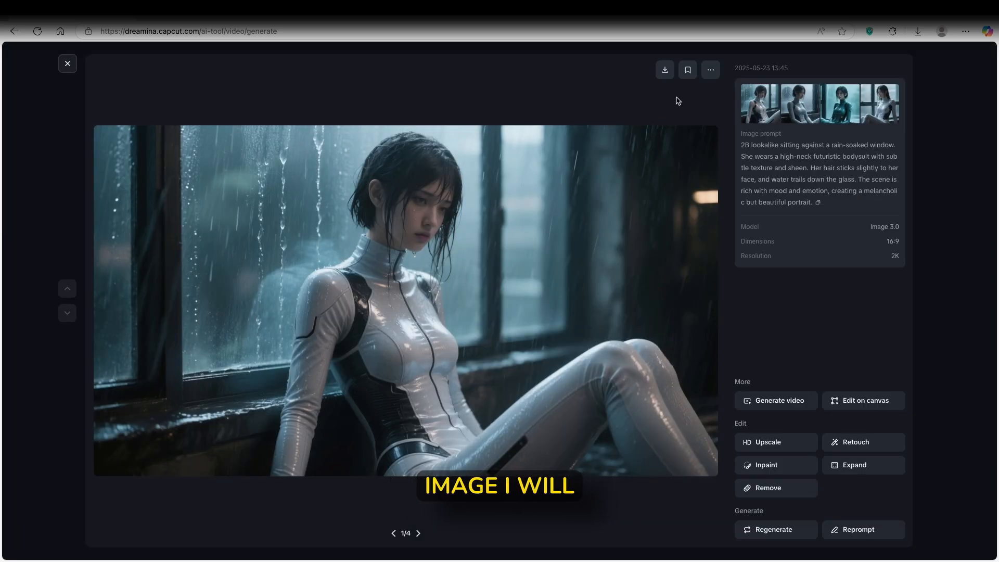
pyautogui.click(666, 70)
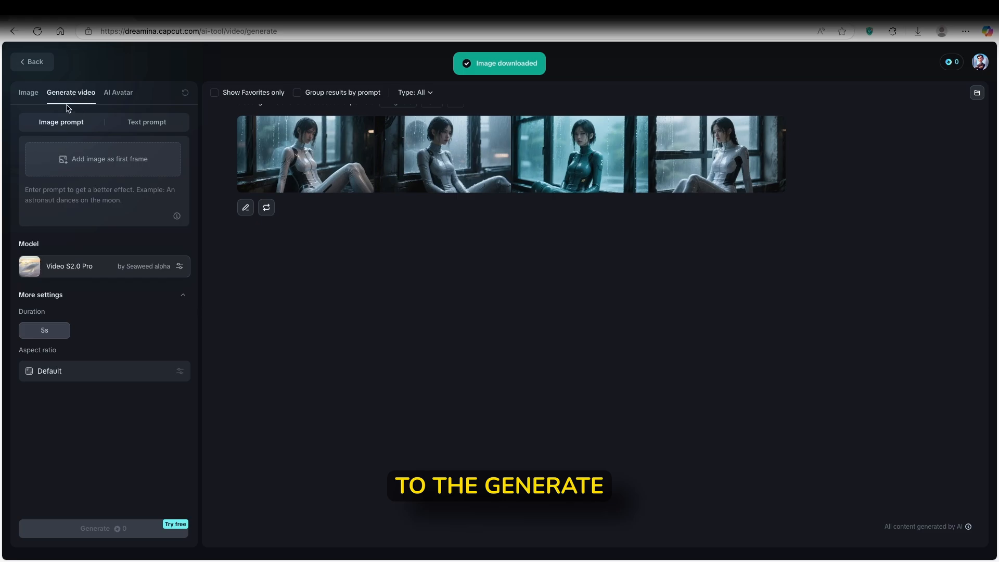
pyautogui.click(103, 159)
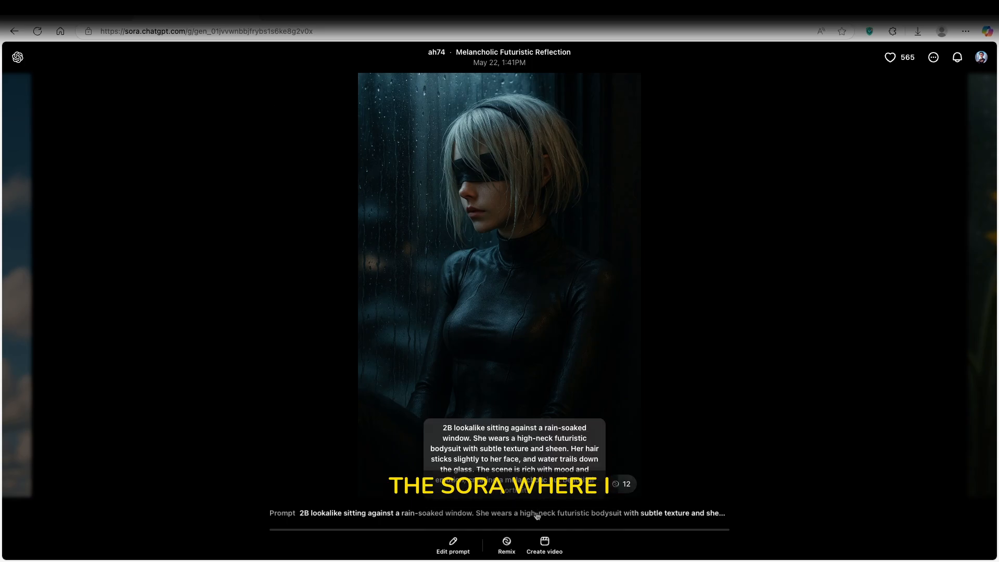
# Ask ChatGPT to regenerate the 2B rain-window image prompt for an AI video and select the reply.
pyautogui.click(454, 555)
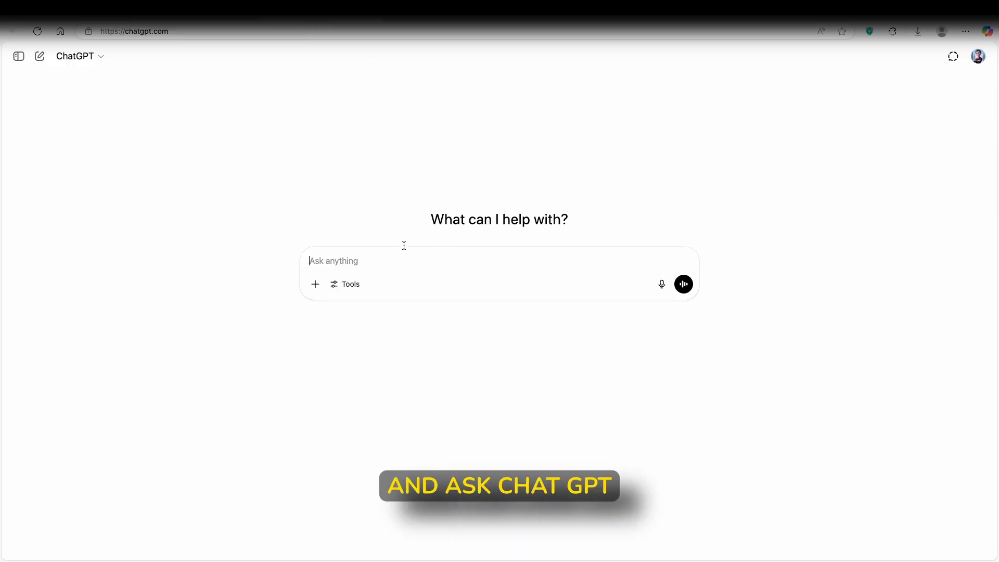
pyautogui.write('regenerate this ai image prompt for an ai video:')
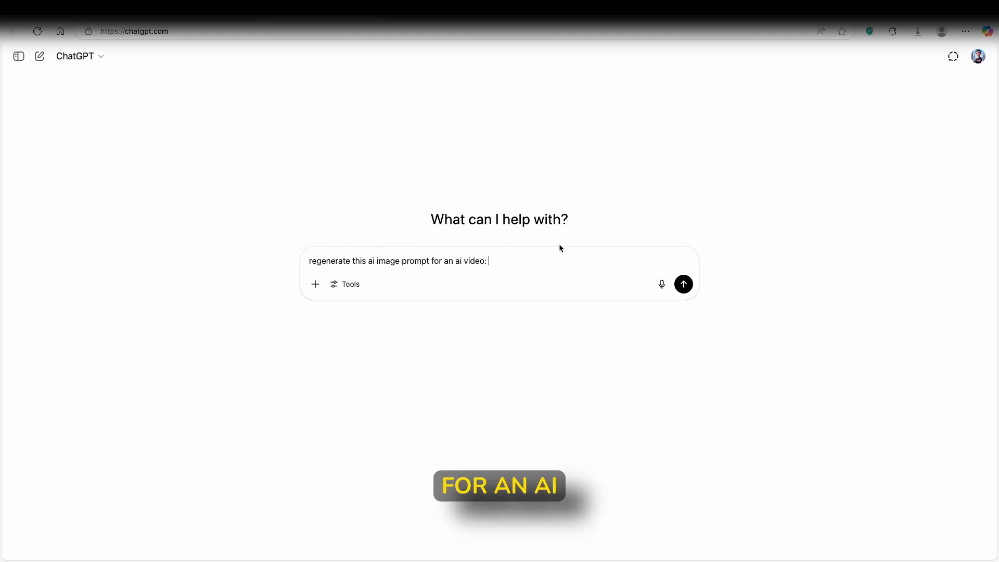
pyautogui.write('2B lookalike sitting against a rain-soaked window. She wears a high-neck futuristic bodysuit with subtle texture and sheen. Her hair sticks slightly to her face, and water trails down the glass. The scene is rich with mood and emotion, creating a melancholic but beautiful portrait.')
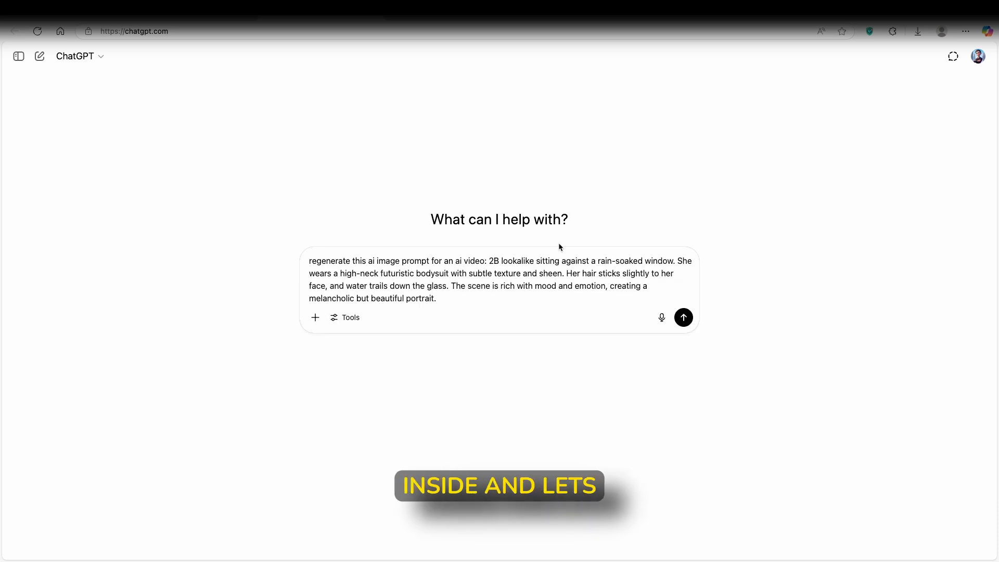
pyautogui.click(683, 317)
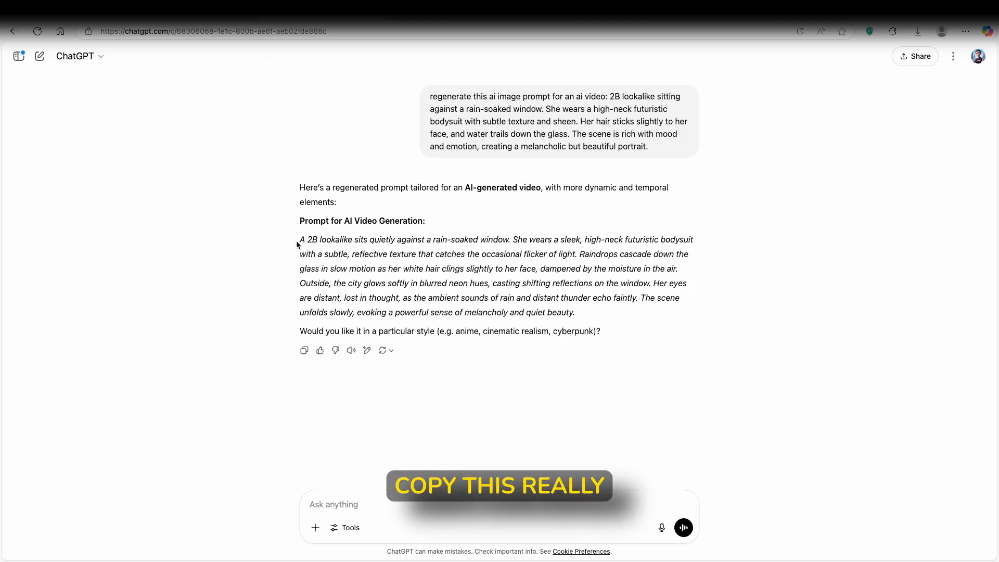
pyautogui.moveTo(299, 239); pyautogui.dragTo(575, 312)
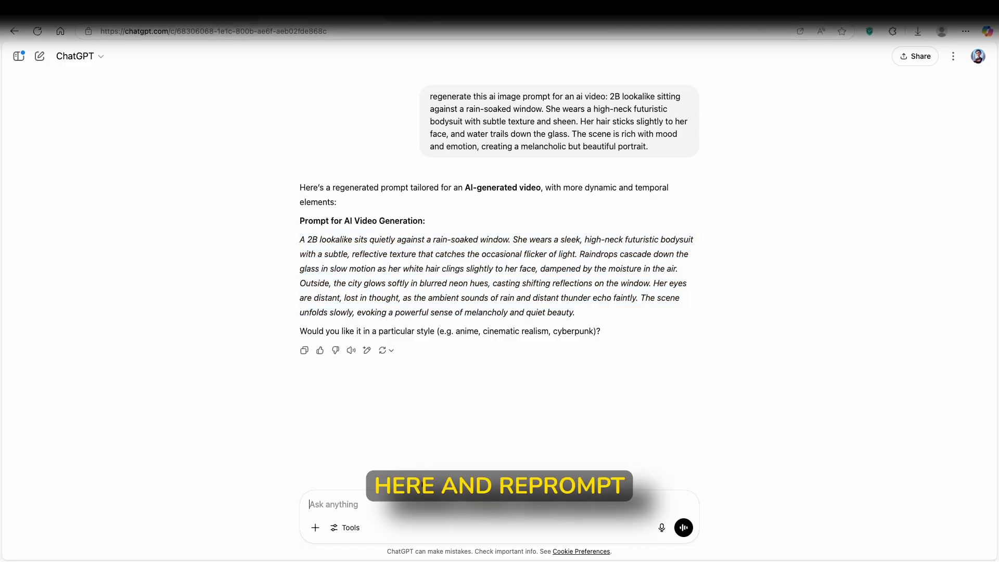
pyautogui.write('ma')
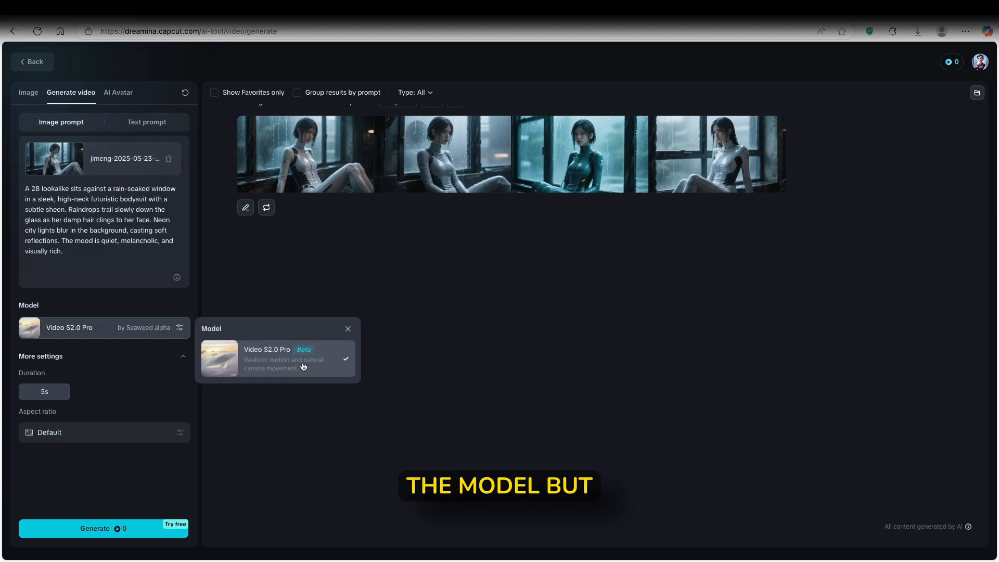
pyautogui.moveTo(301, 367)
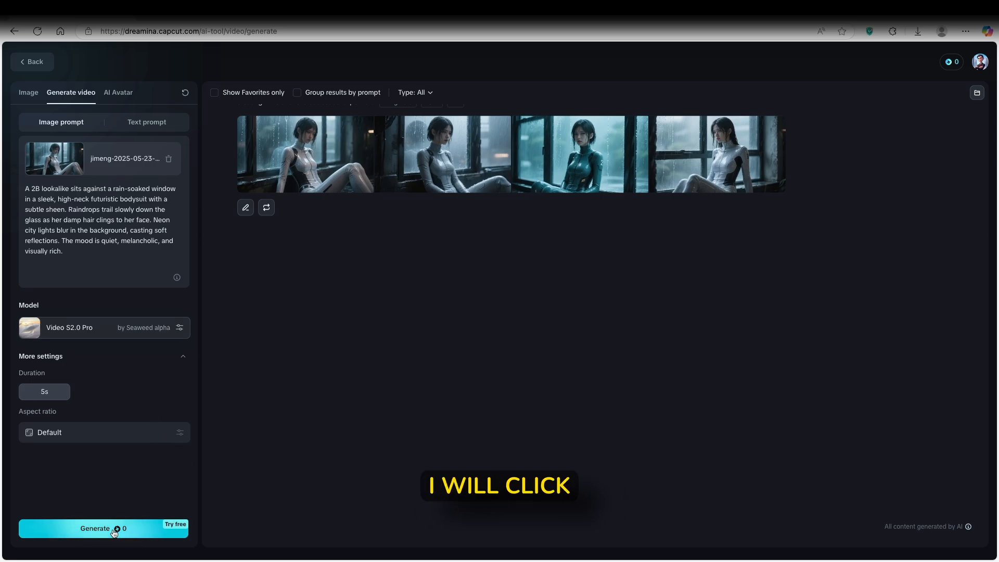
# Generate the 5s Video S2.0 Pro clip, retrying after the error until it queues.
pyautogui.click(114, 529)
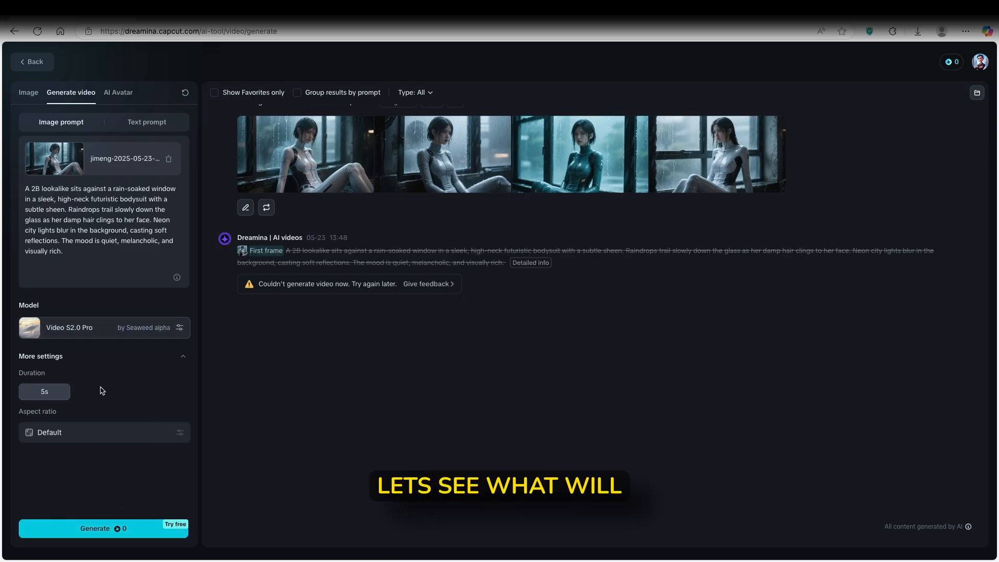
pyautogui.click(103, 528)
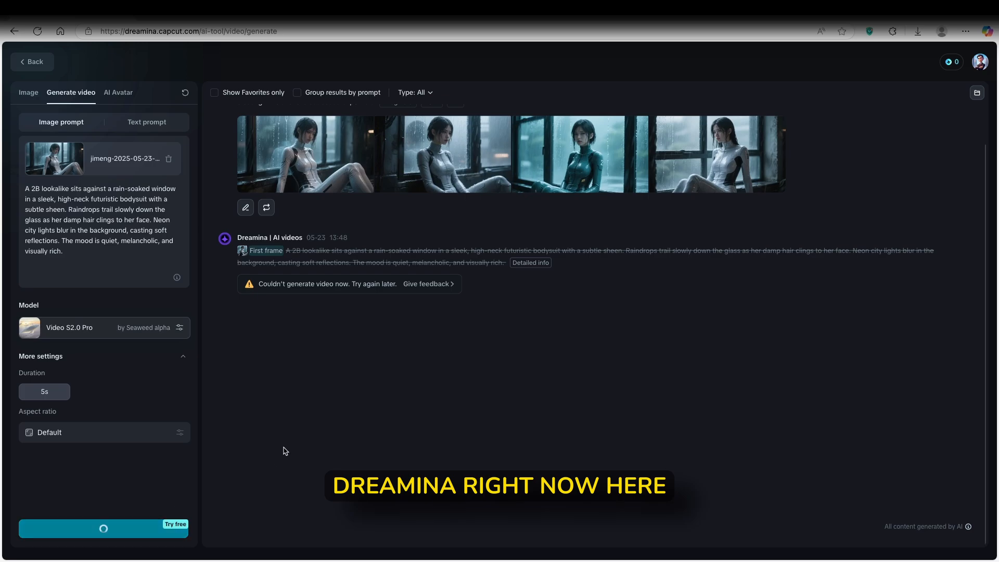
pyautogui.click(104, 529)
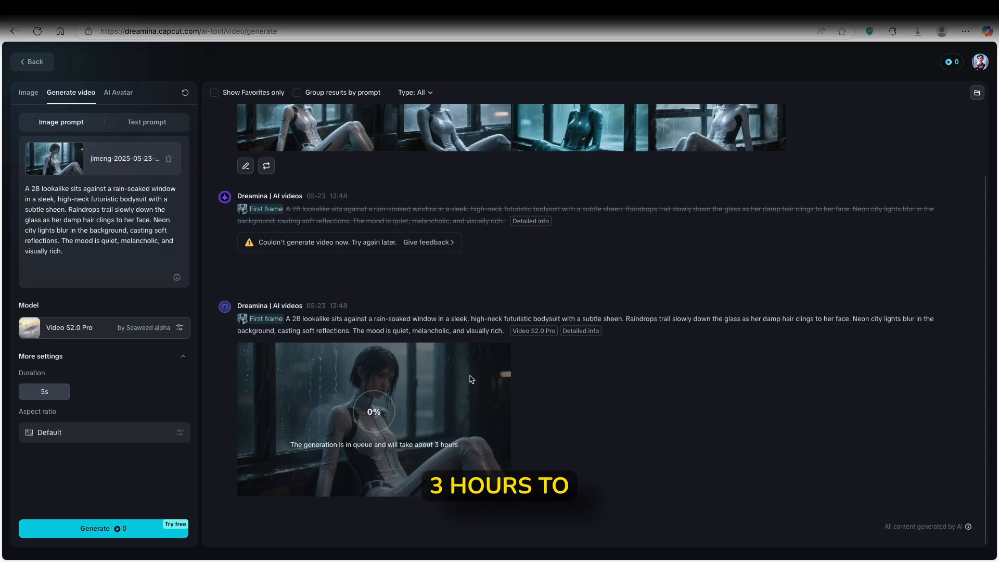
pyautogui.moveTo(433, 381)
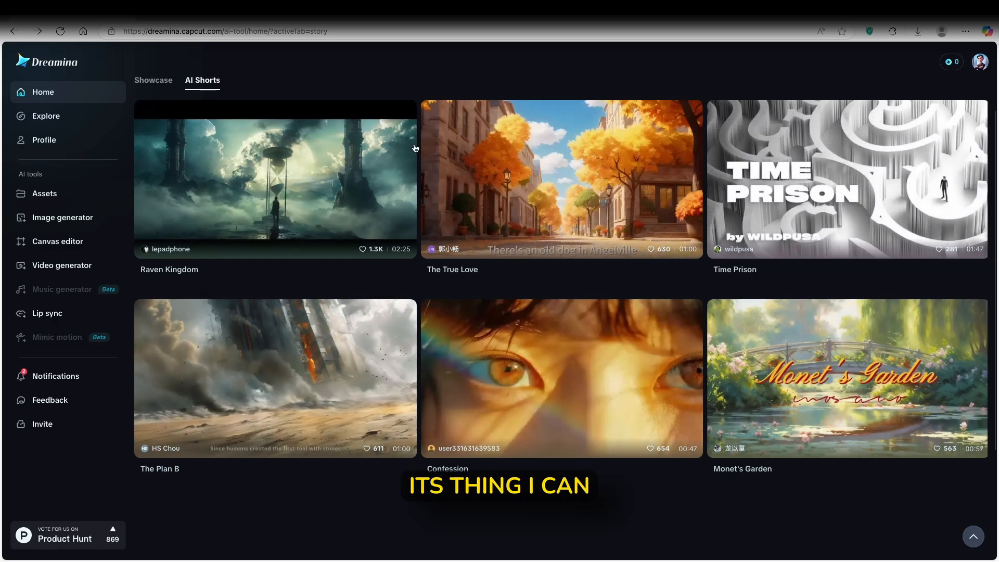
pyautogui.moveTo(396, 97)
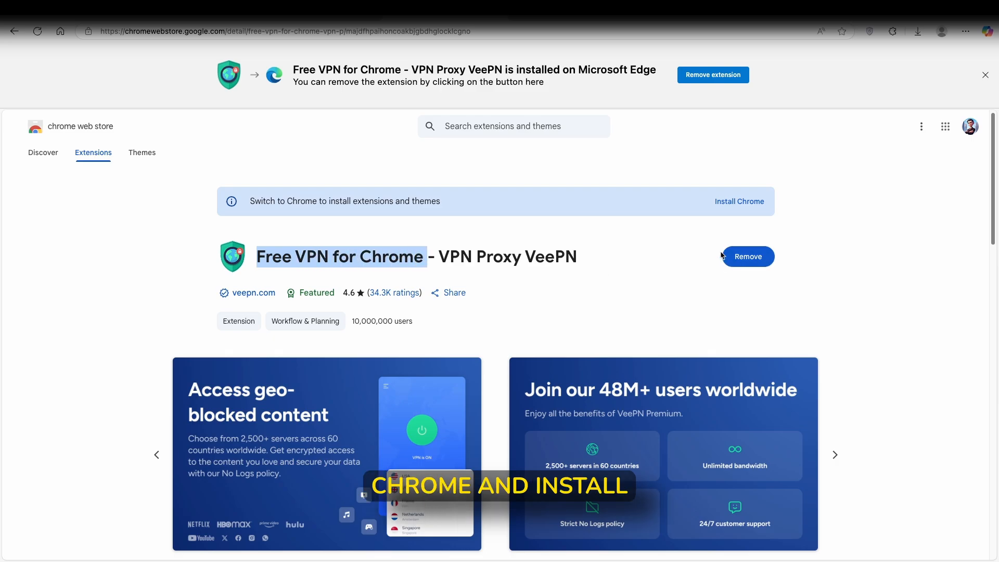
pyautogui.moveTo(760, 242)
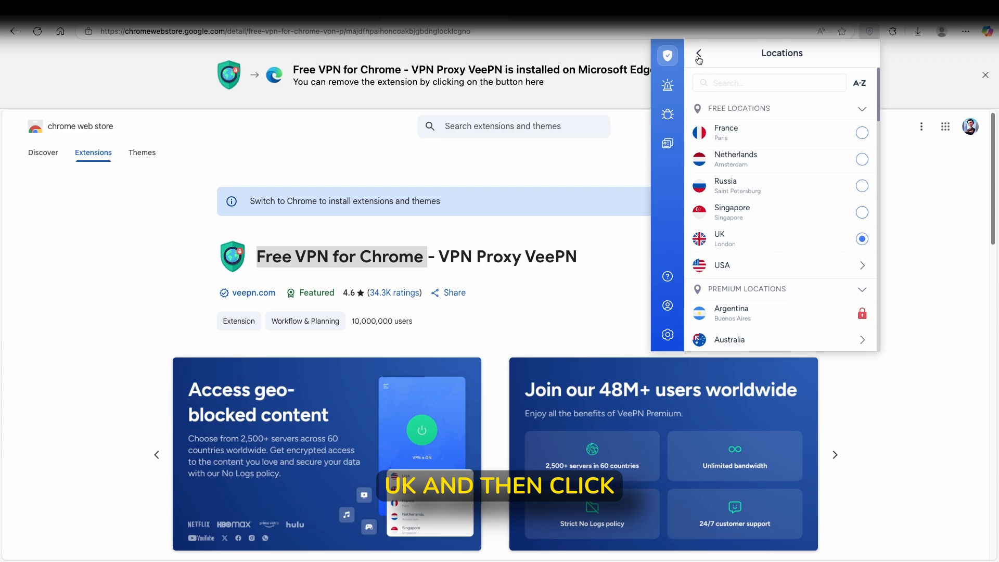
# Return from VeePN's location list to the main VPN view.
pyautogui.click(862, 239)
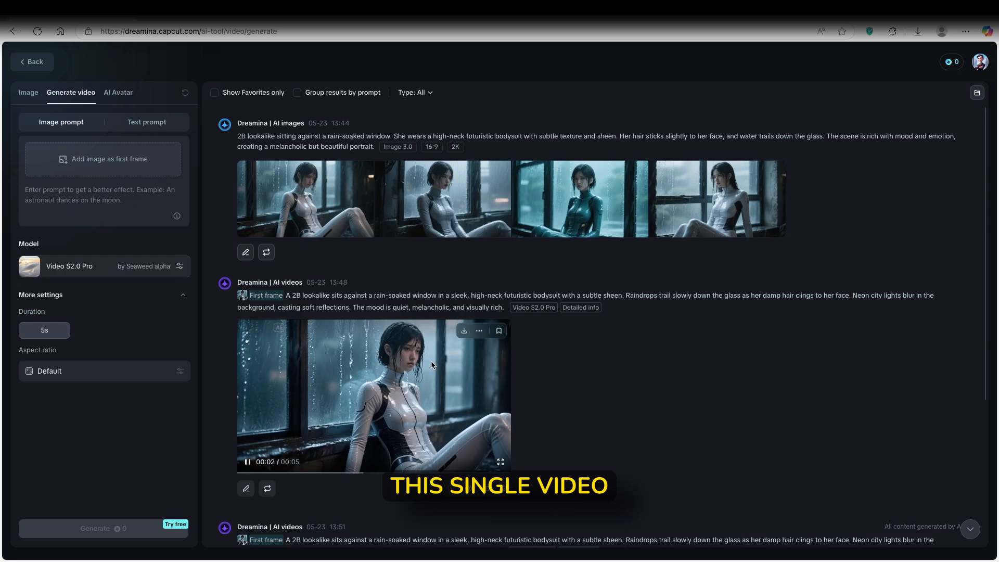
pyautogui.moveTo(418, 332)
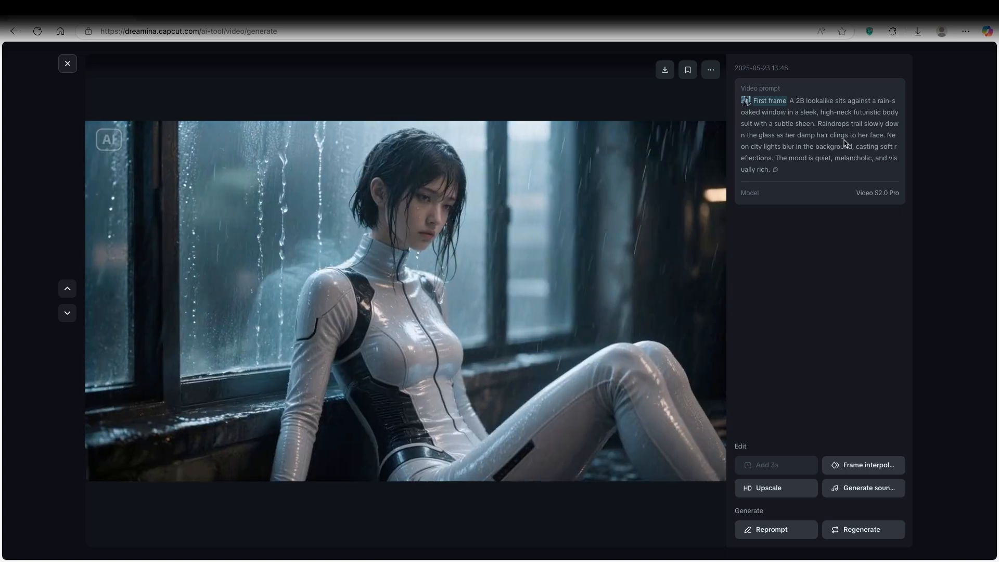
# Open the finished rain-window clip's full preview with its prompt, model and edit options.
pyautogui.click(710, 69)
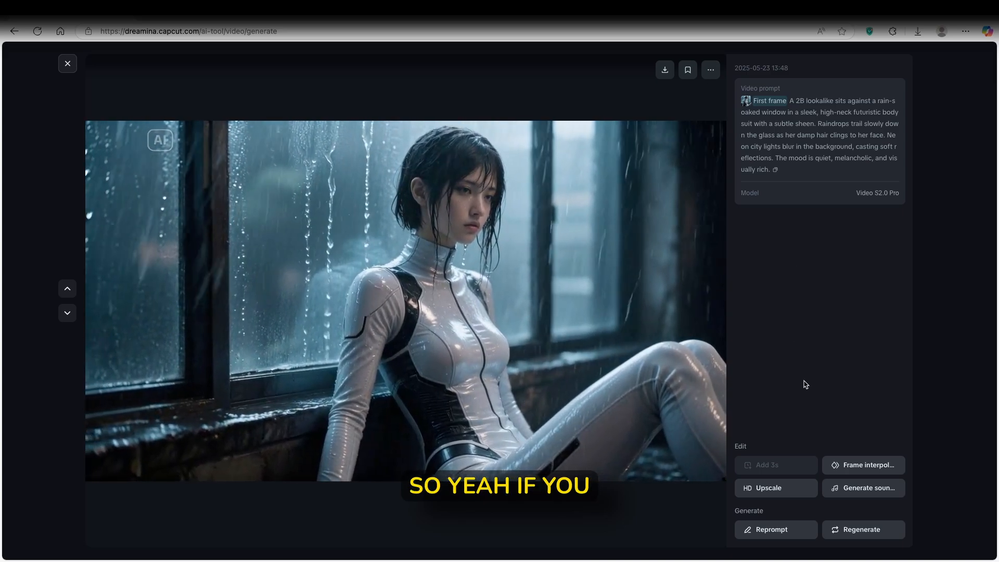
pyautogui.moveTo(872, 491)
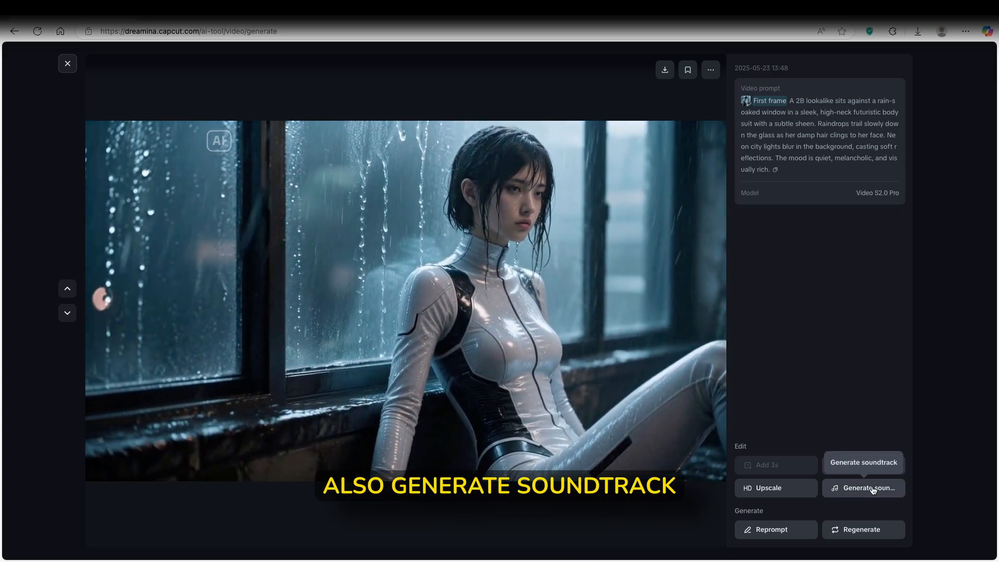